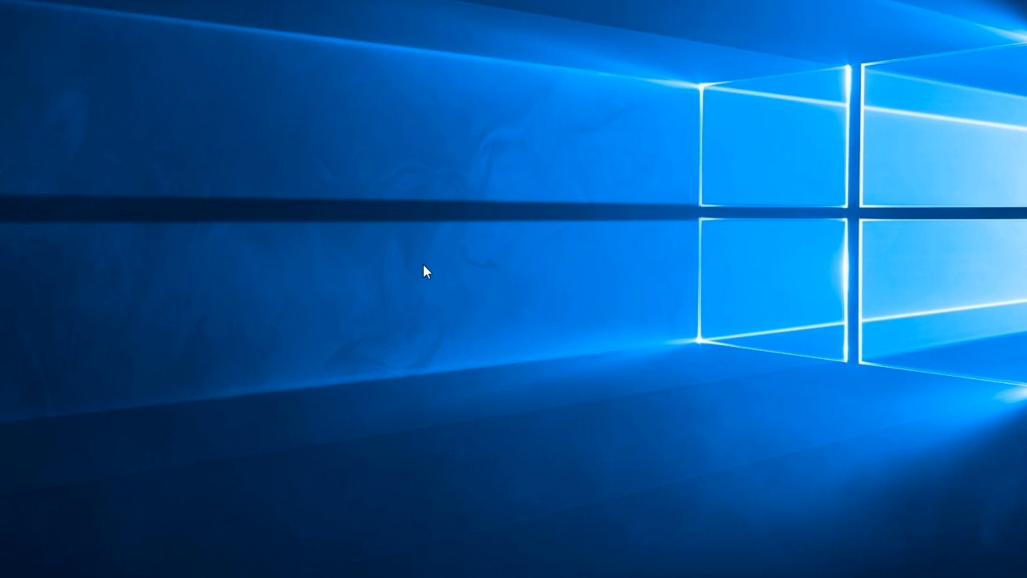
{"action": "mouse_move", "coordinate": [385, 269]}
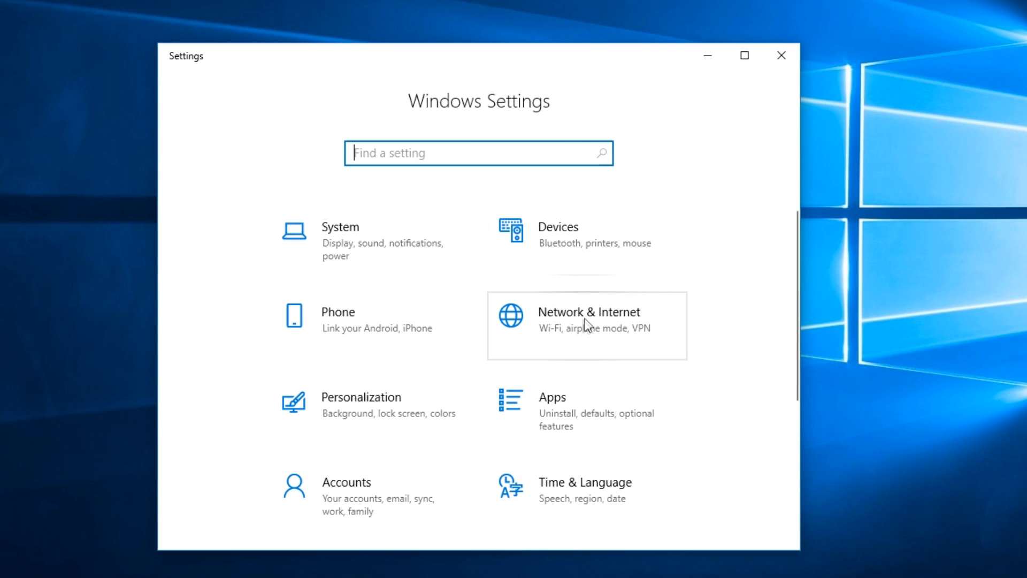
- Go to Network & Internet and show the Wi-Fi settings page
{"action": "left_click", "coordinate": [587, 318]}
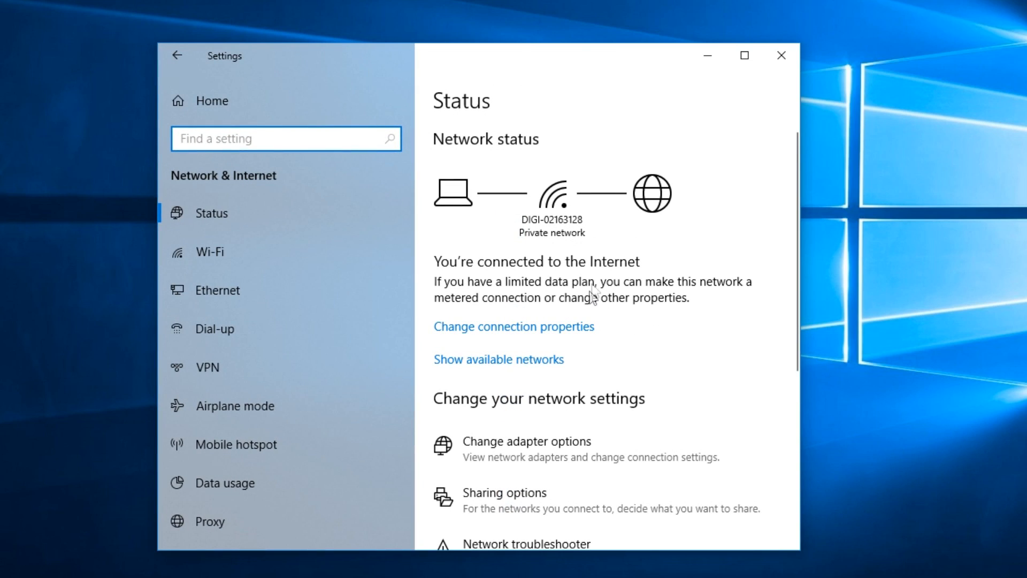
{"action": "mouse_move", "coordinate": [209, 251]}
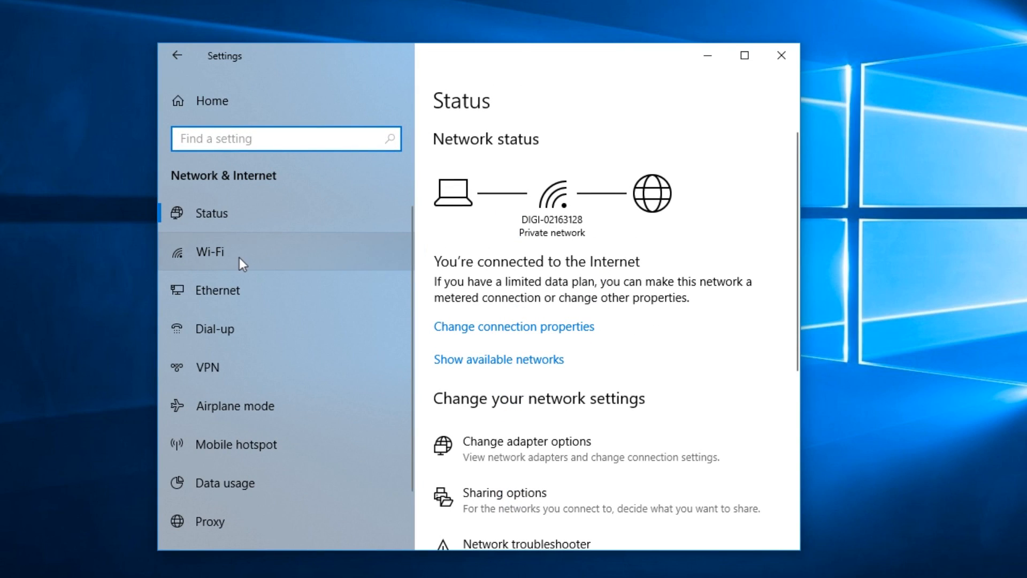
{"action": "left_click", "coordinate": [210, 251]}
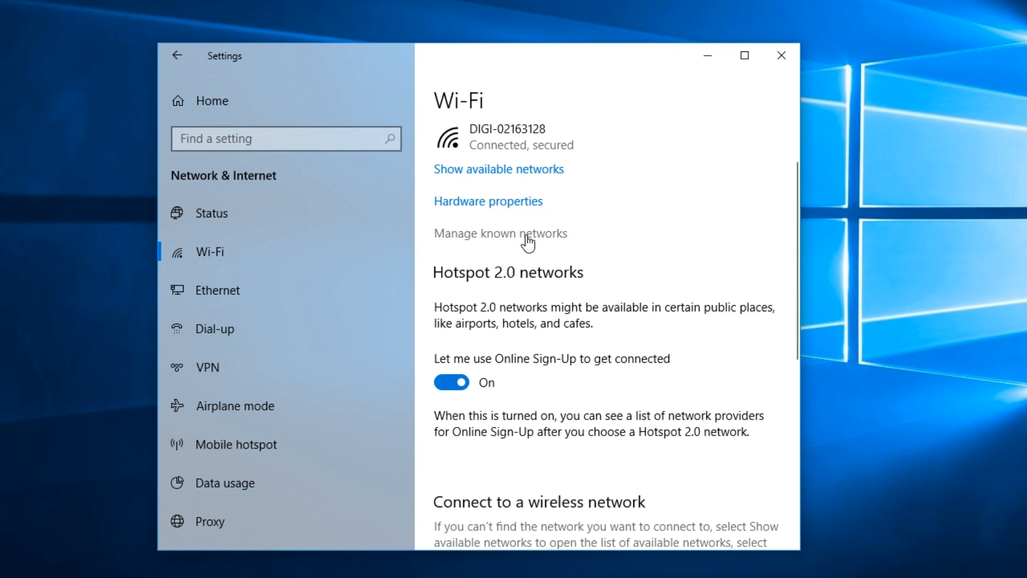
- Show the known networks list and expand DIGI-02163128 to reveal Properties and Forget
{"action": "left_click", "coordinate": [501, 233]}
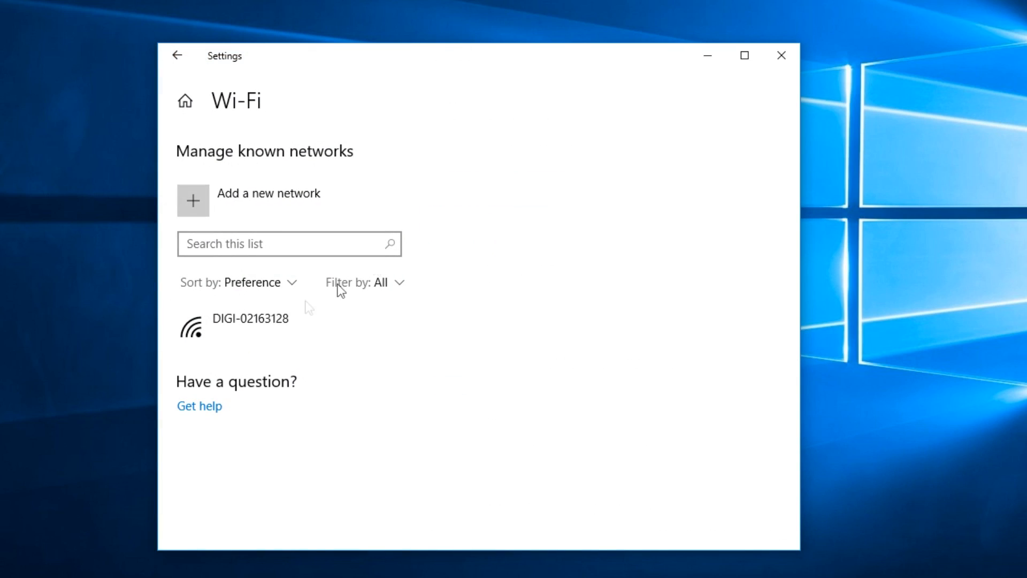
{"action": "mouse_move", "coordinate": [666, 244]}
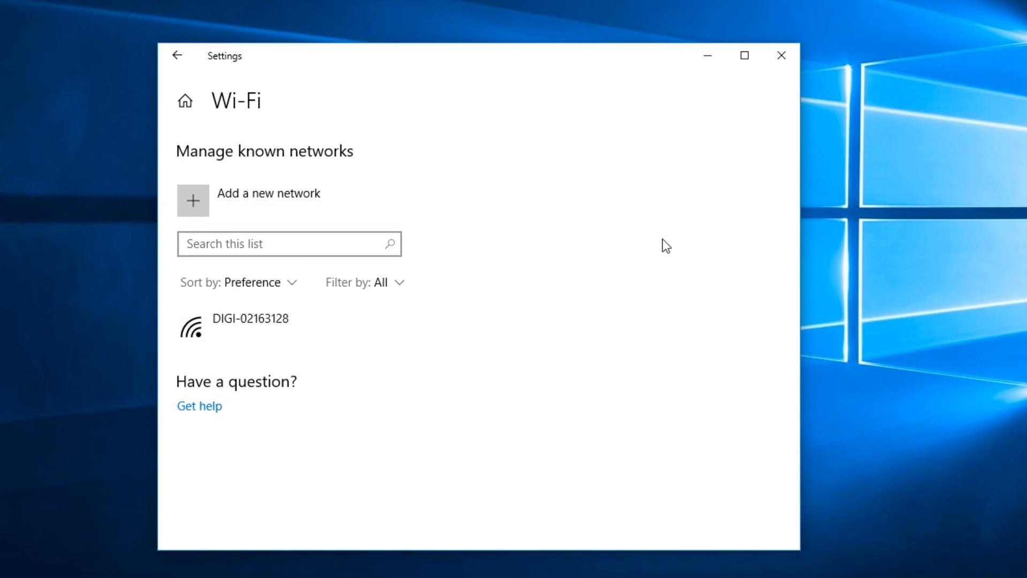
{"action": "left_click", "coordinate": [251, 325]}
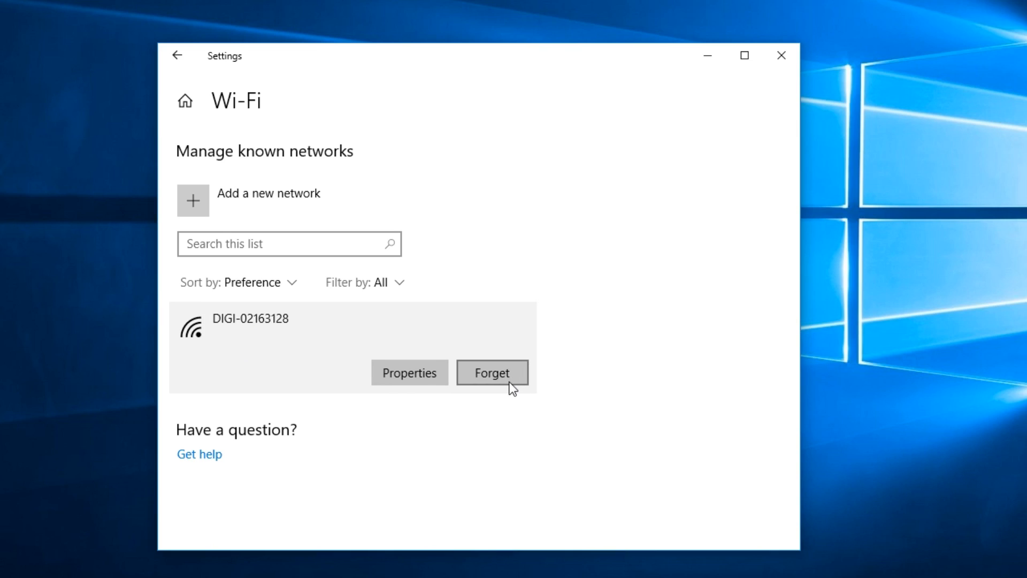
{"action": "mouse_move", "coordinate": [598, 359]}
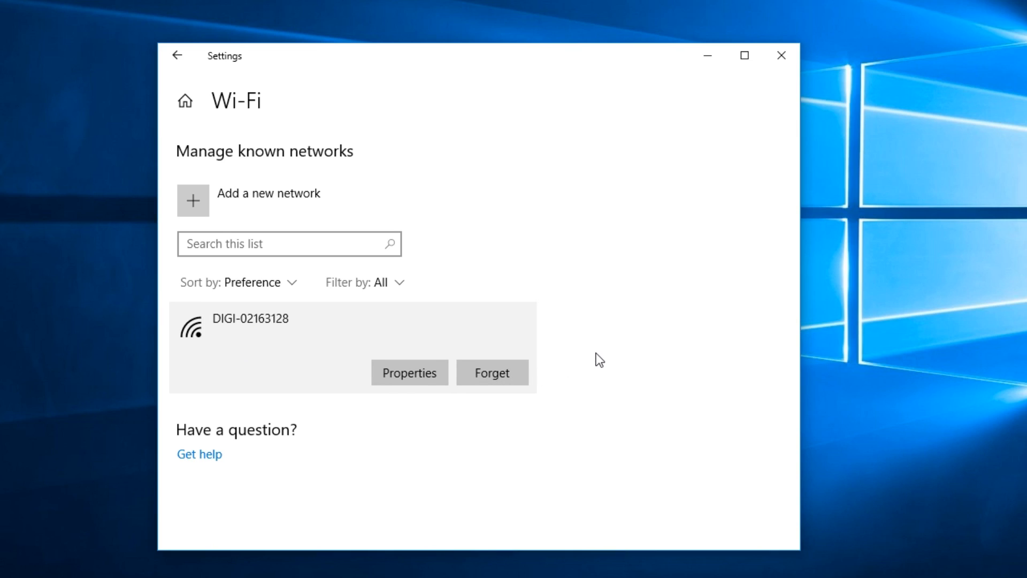
{"action": "mouse_move", "coordinate": [177, 55]}
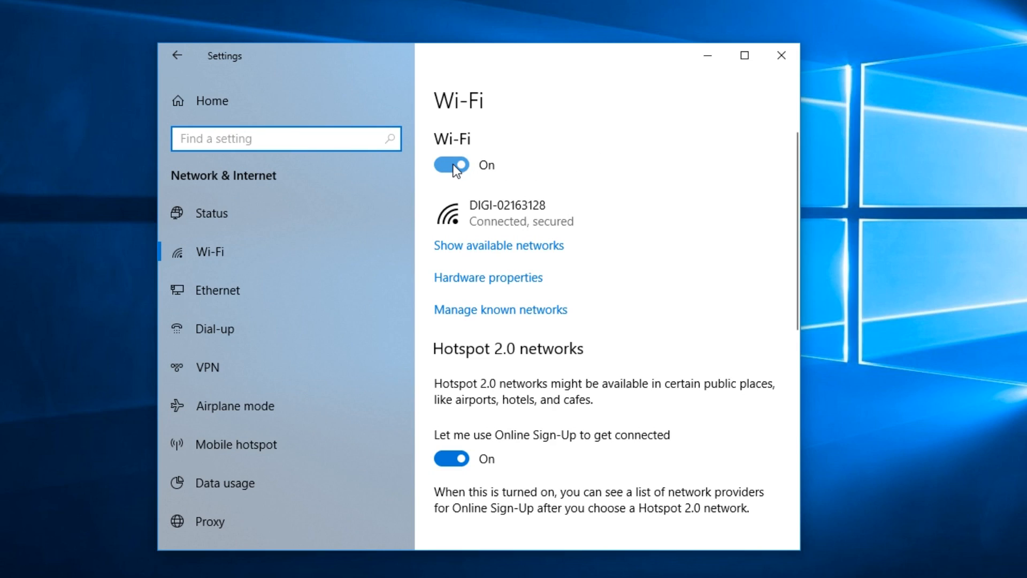
{"action": "mouse_move", "coordinate": [473, 155]}
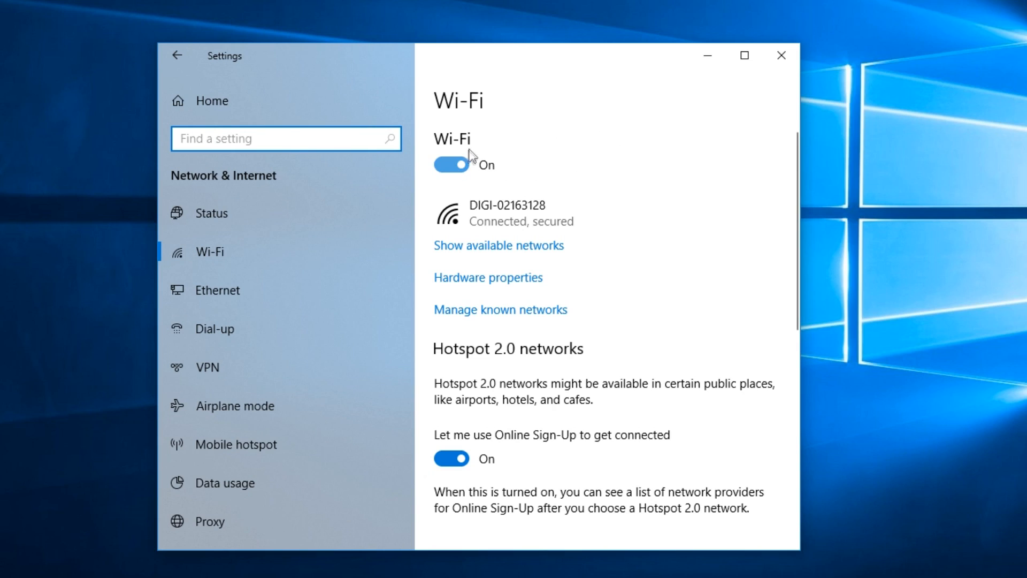
{"action": "mouse_move", "coordinate": [585, 212]}
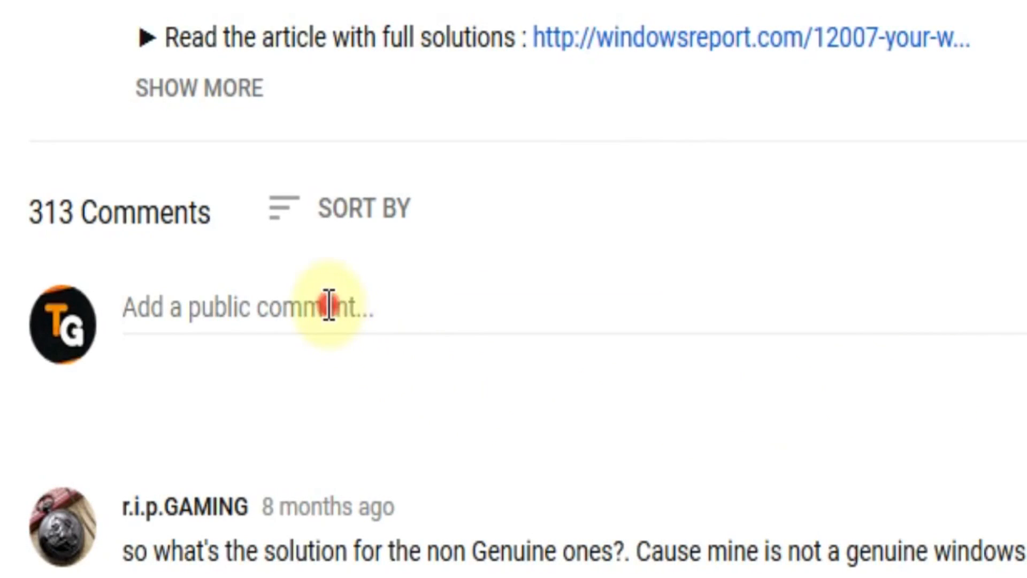
- Type 'I have this problem' into the public comment box without posting
{"action": "type", "text": "I have"}
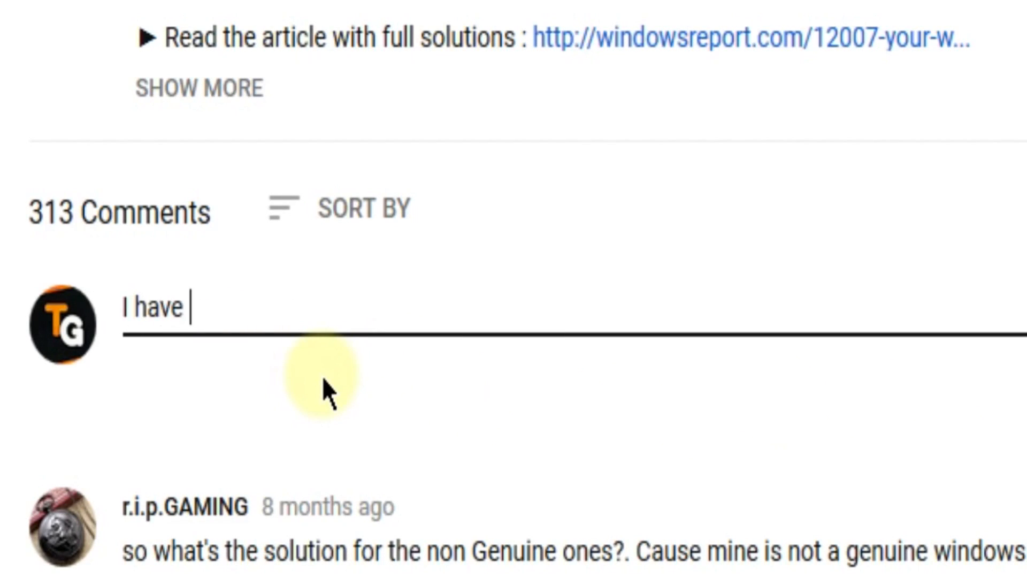
{"action": "type", "text": "this problem"}
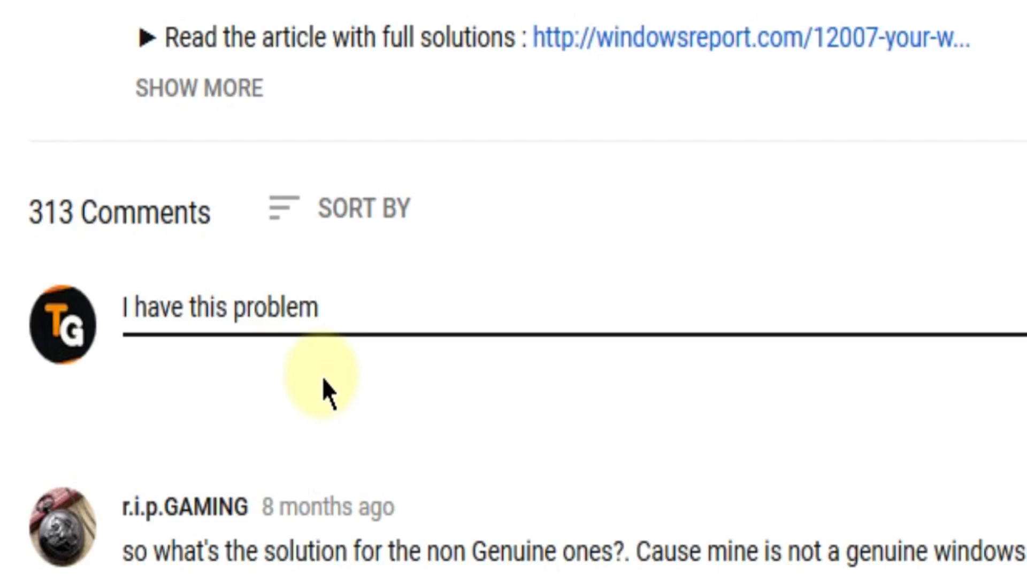